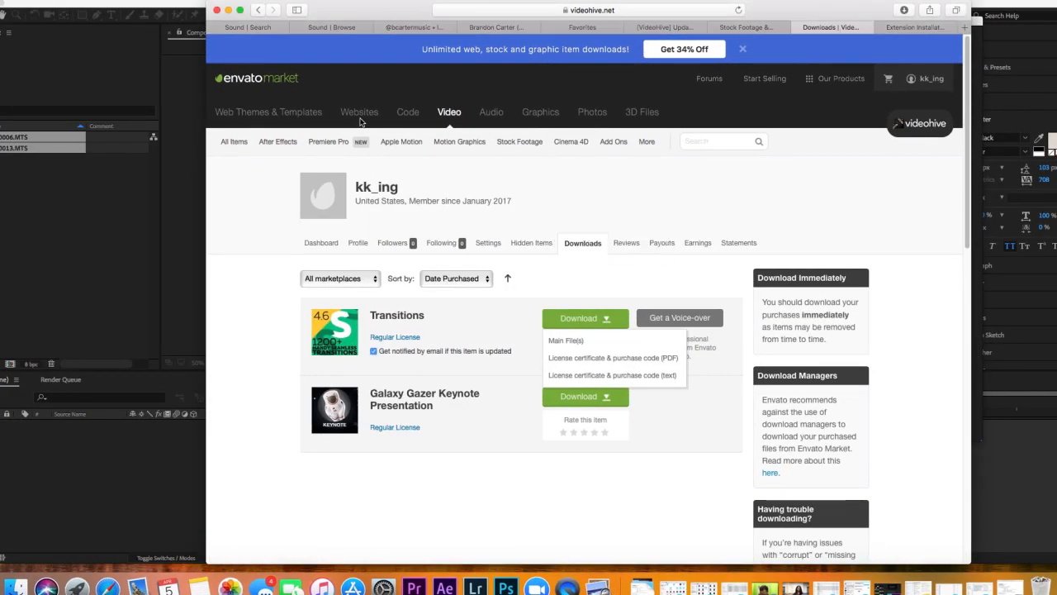
mouse_move(365, 185)
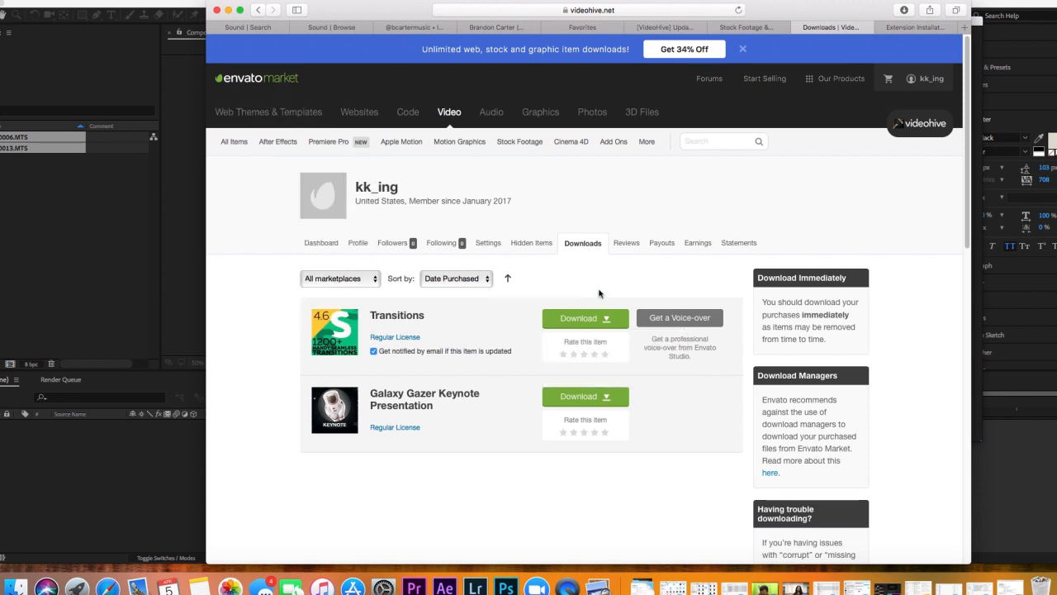
mouse_move(334, 332)
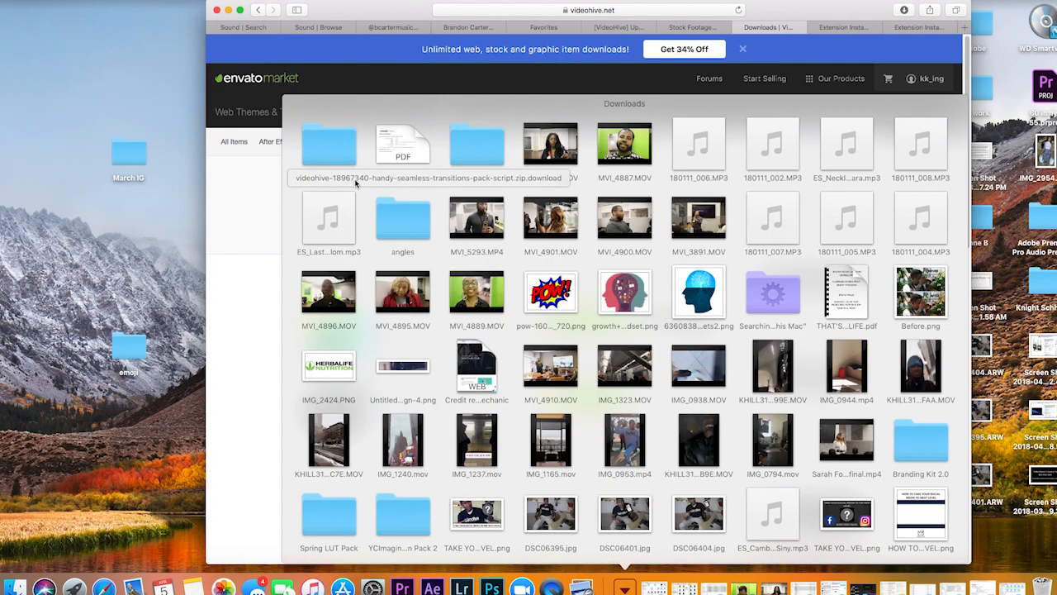
mouse_move(334, 162)
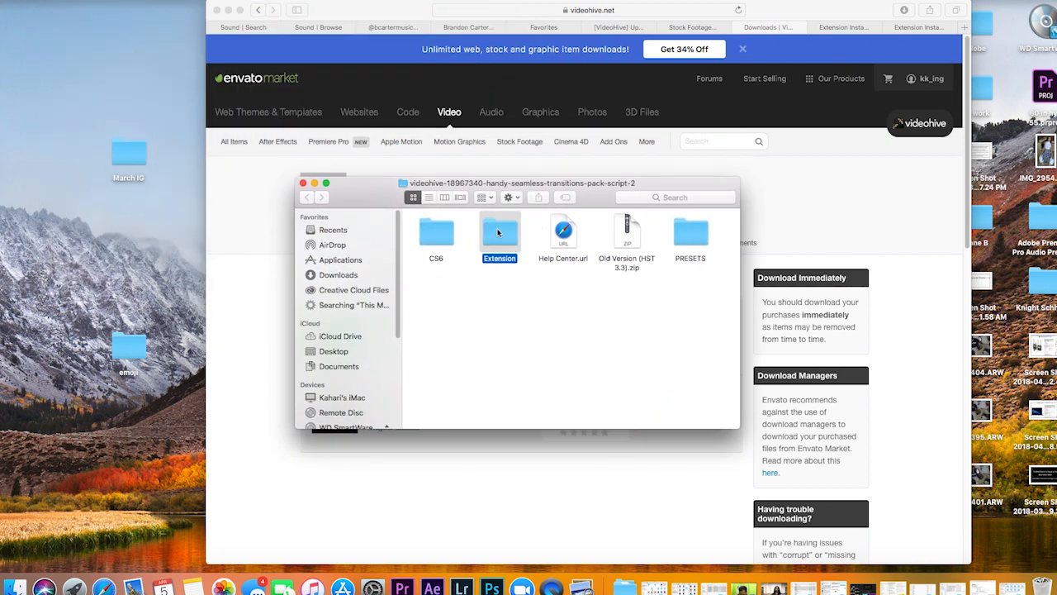
Unzip MotionBro 1.1.3.4.zip in the pack's Extension folder and select the extracted folder
double_click(498, 232)
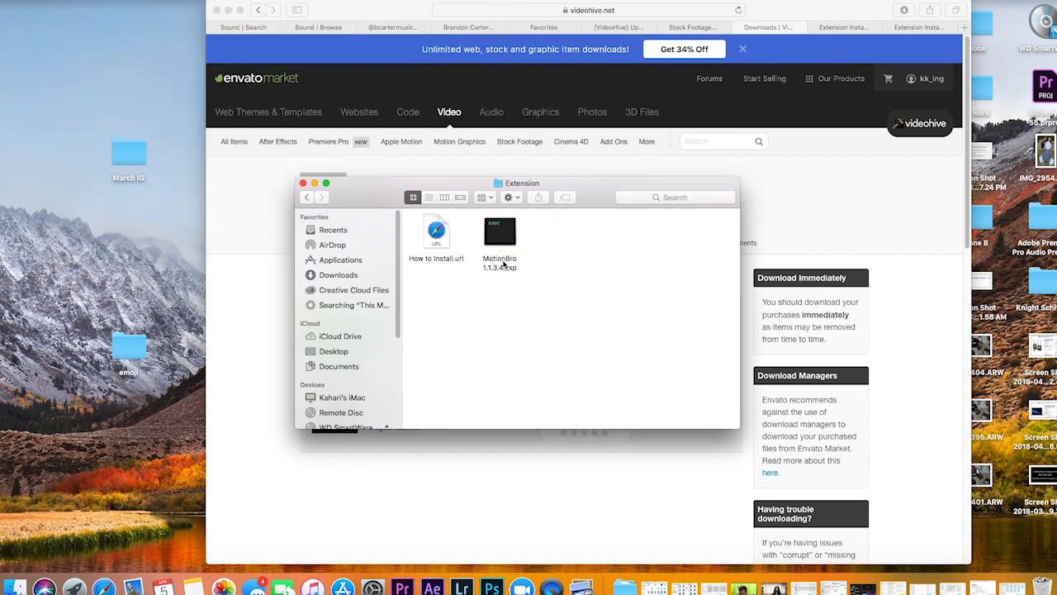
click(499, 234)
text(i)
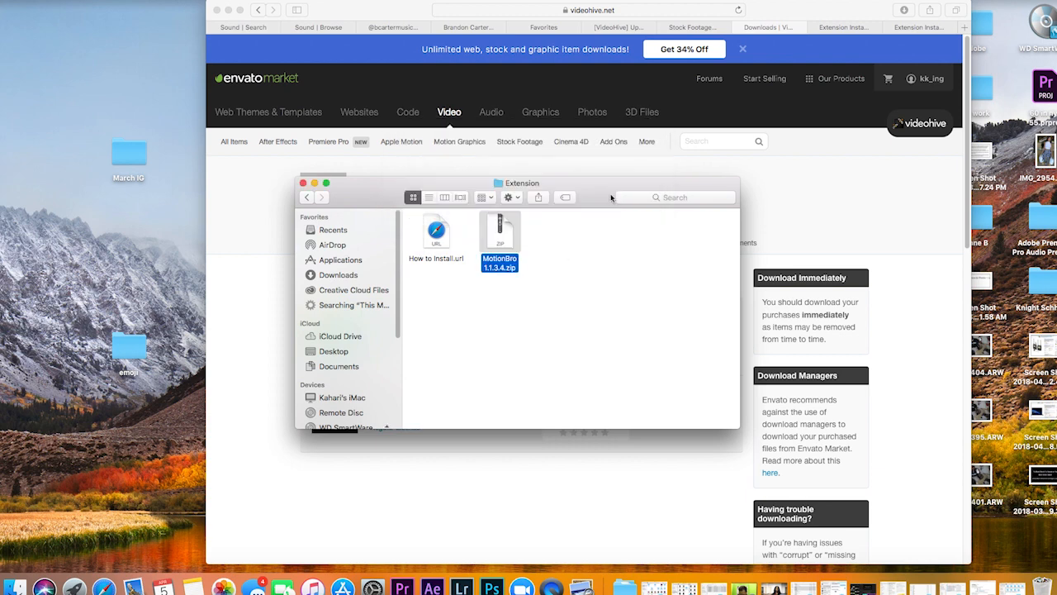
double_click(499, 235)
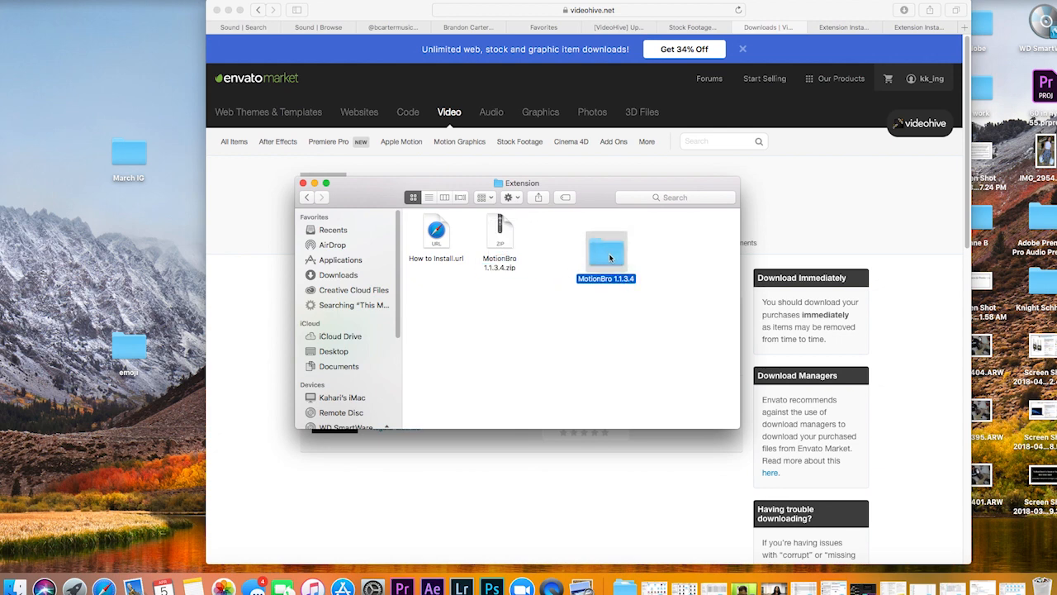
click(406, 232)
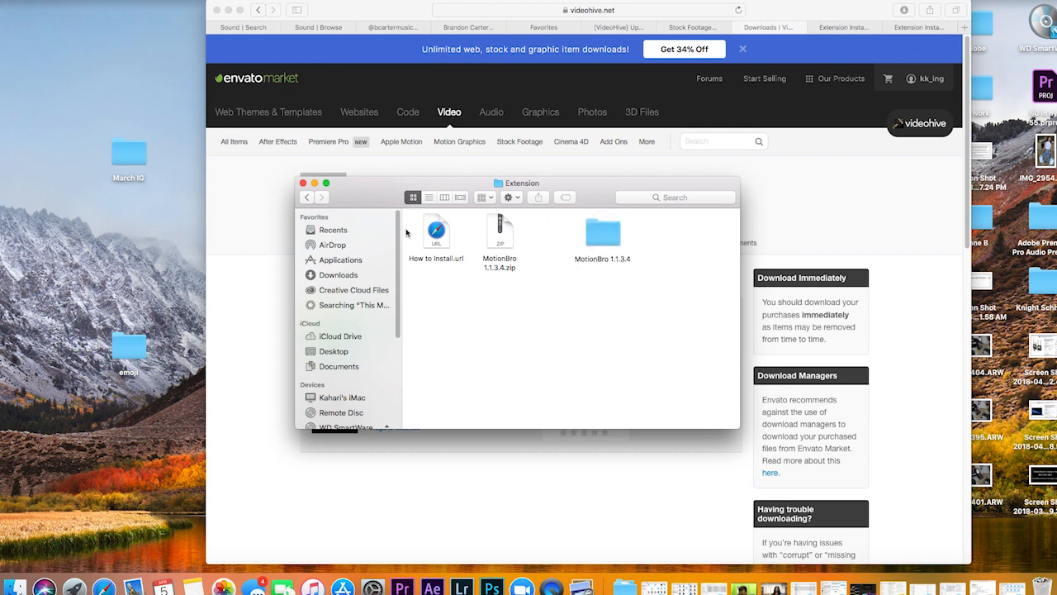
mouse_move(370, 401)
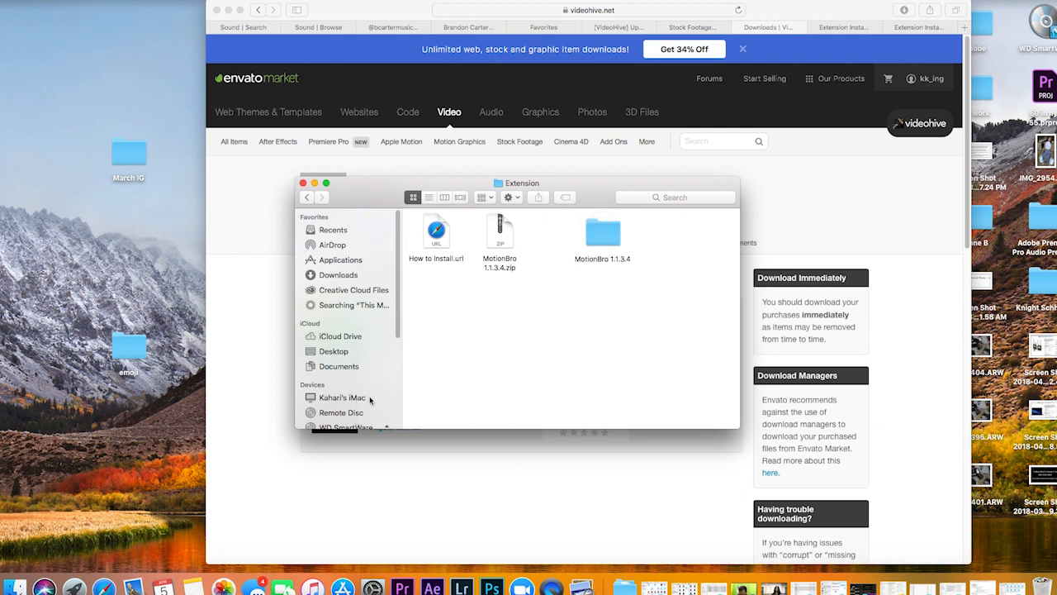
click(601, 231)
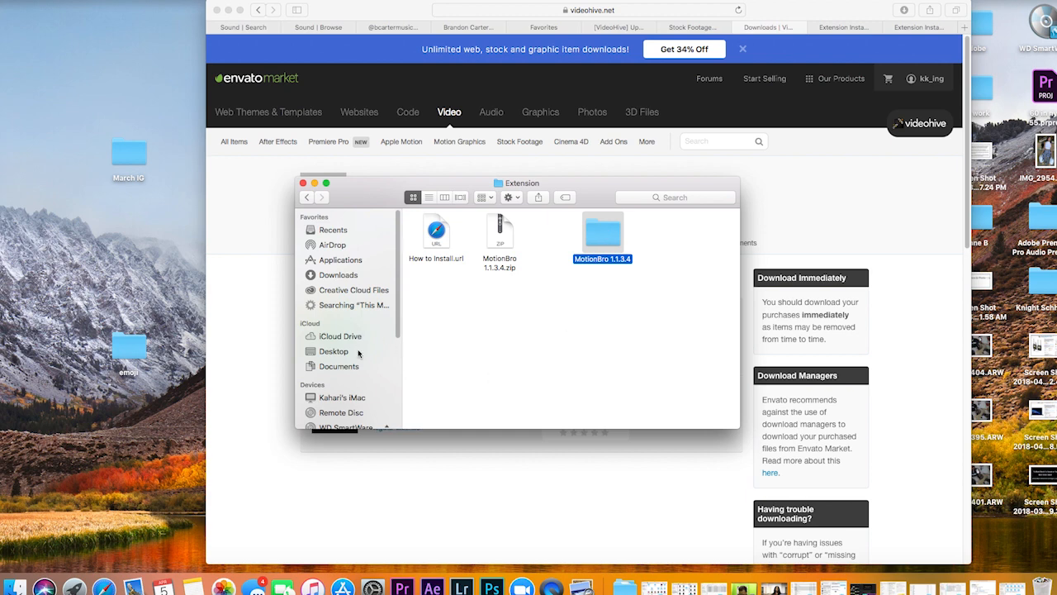
Navigate Macintosh HD > Library > Application Support > Adobe > CEP toward the extensions folder
click(340, 396)
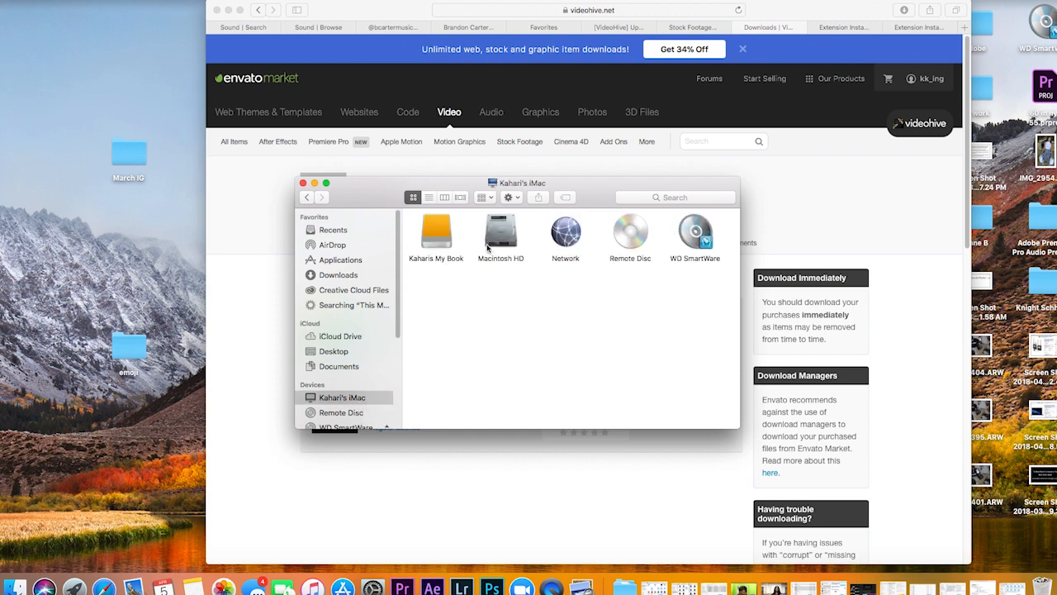
double_click(500, 234)
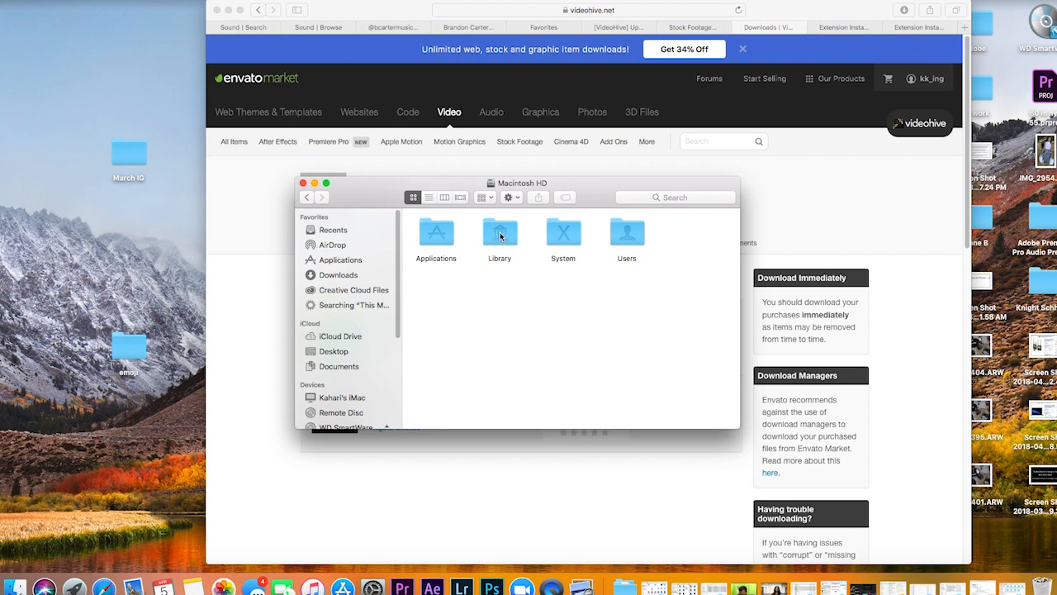
double_click(499, 233)
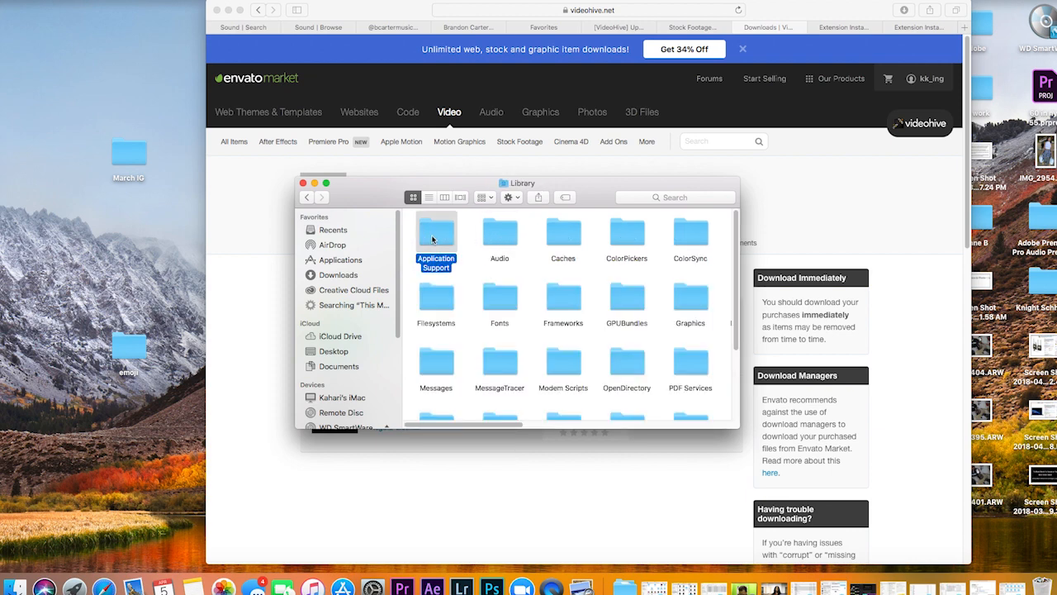
double_click(436, 231)
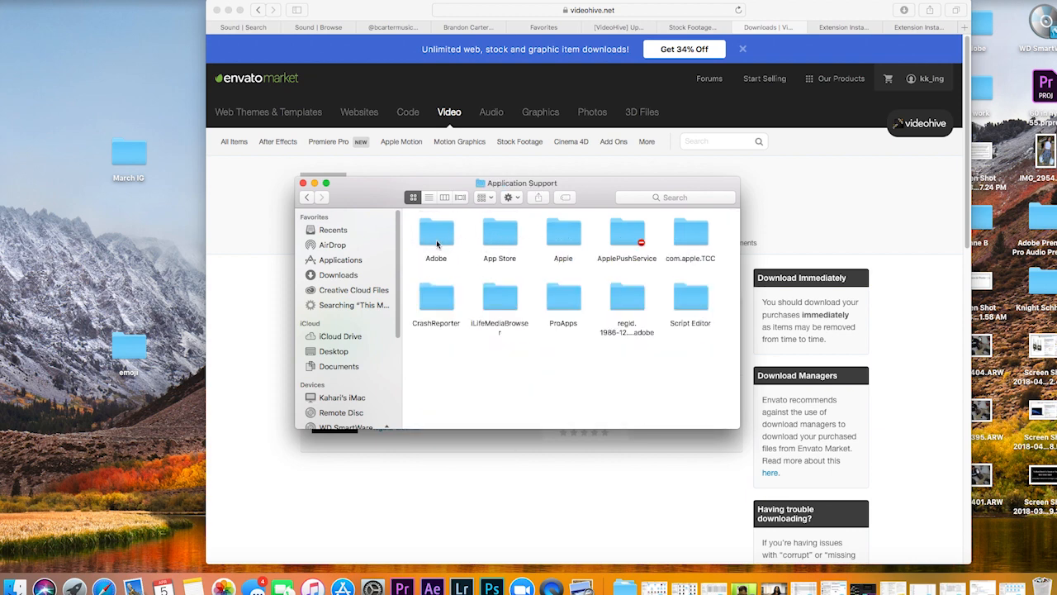
double_click(436, 231)
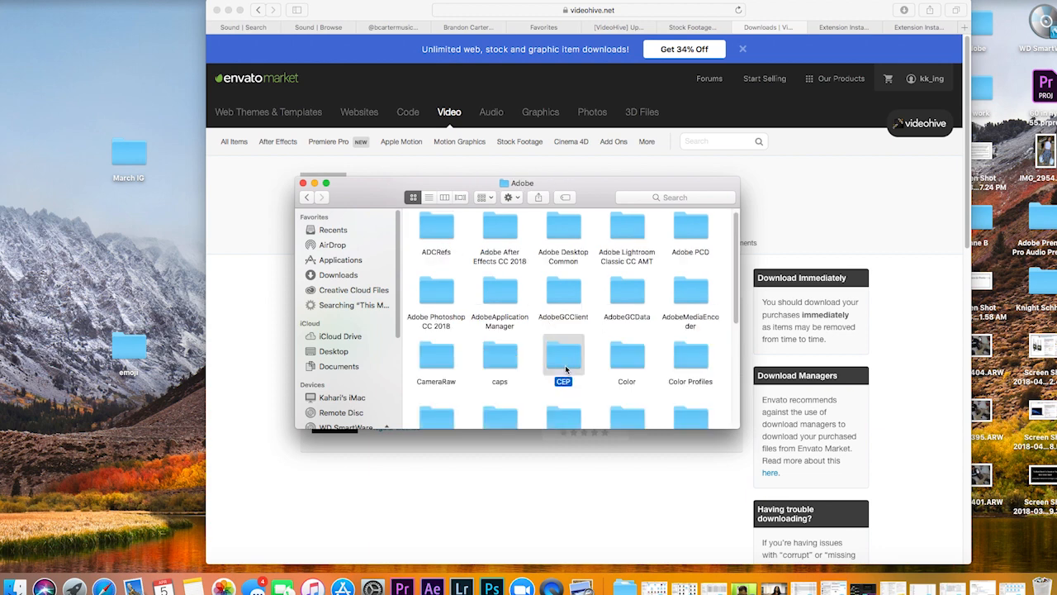
double_click(563, 356)
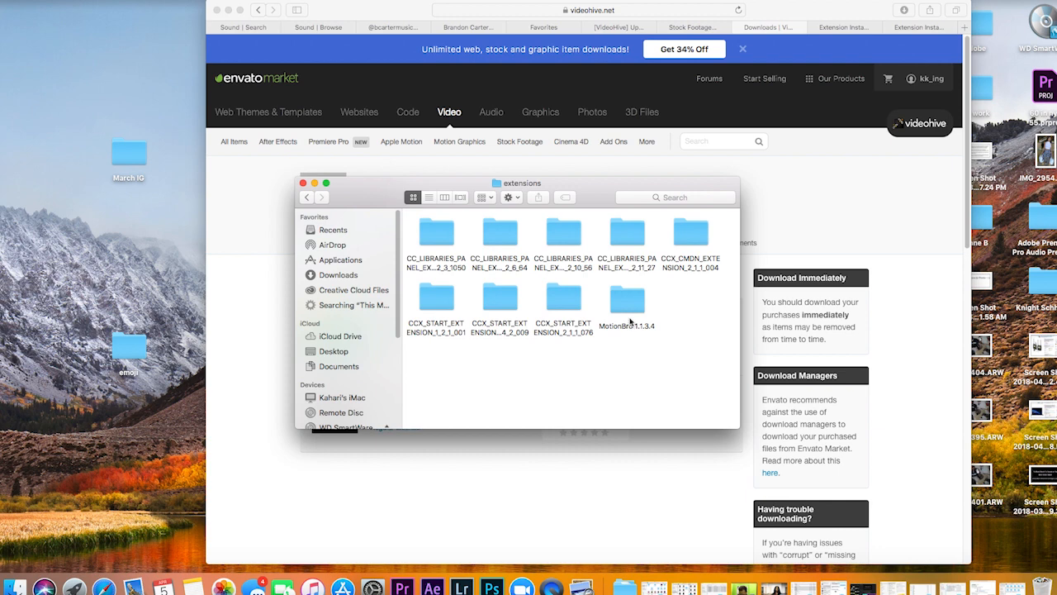
mouse_move(637, 337)
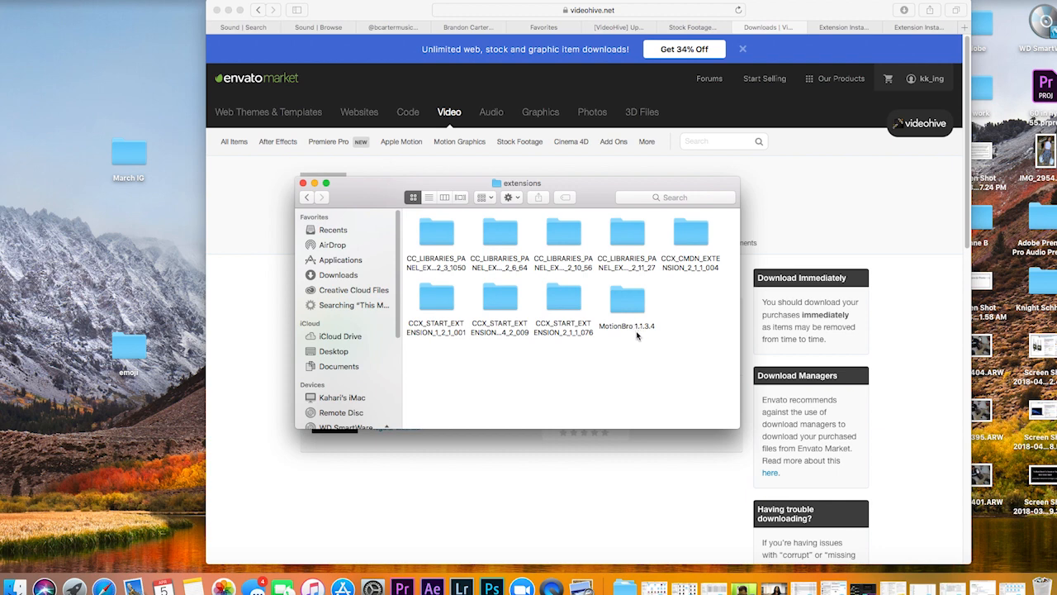
mouse_move(638, 347)
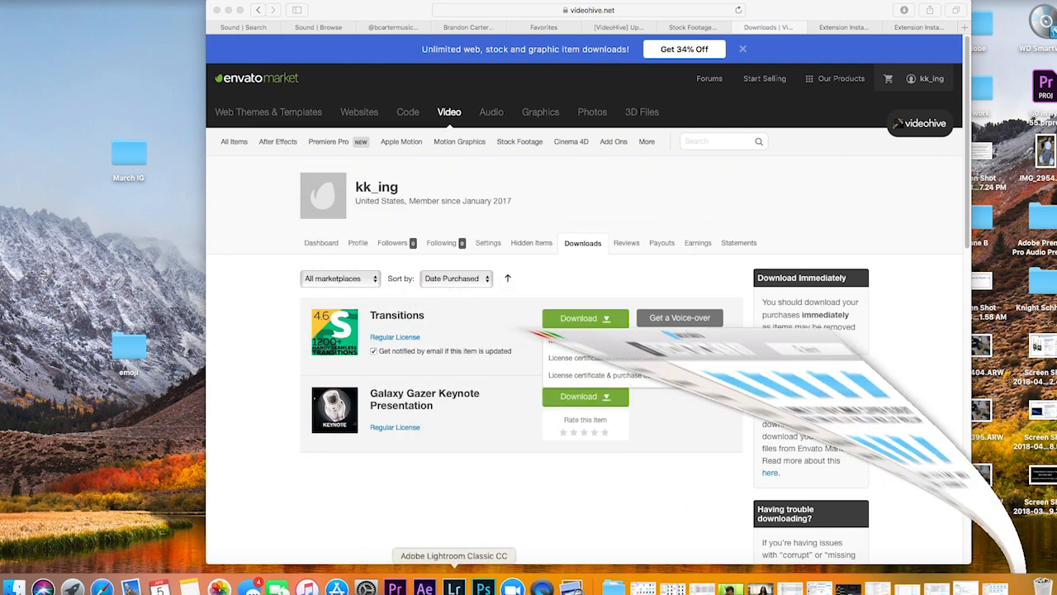
Bring After Effects to the front to reach the Motion Bro extension
click(578, 317)
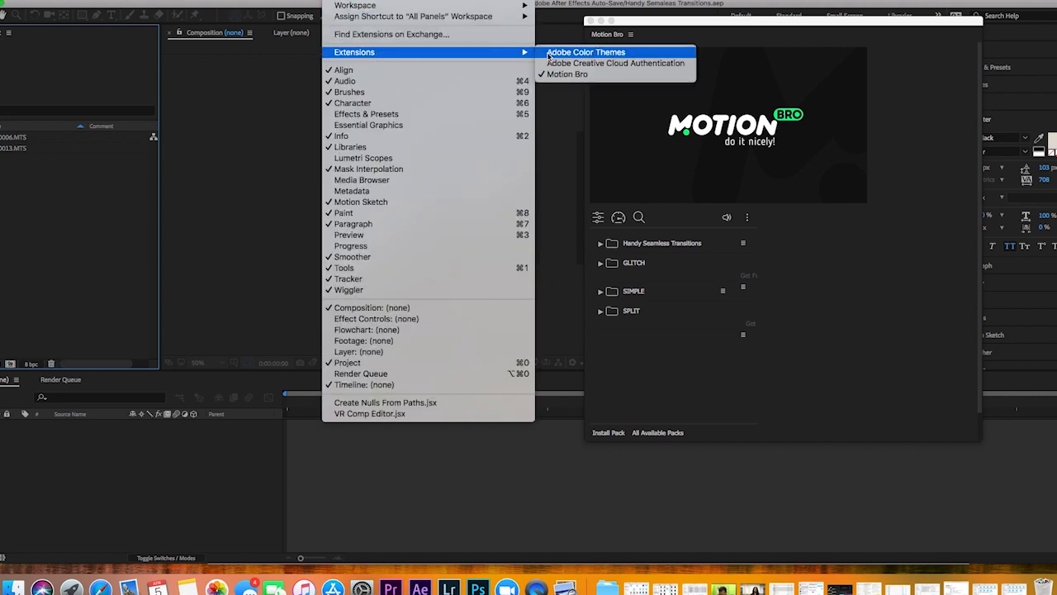
mouse_move(568, 73)
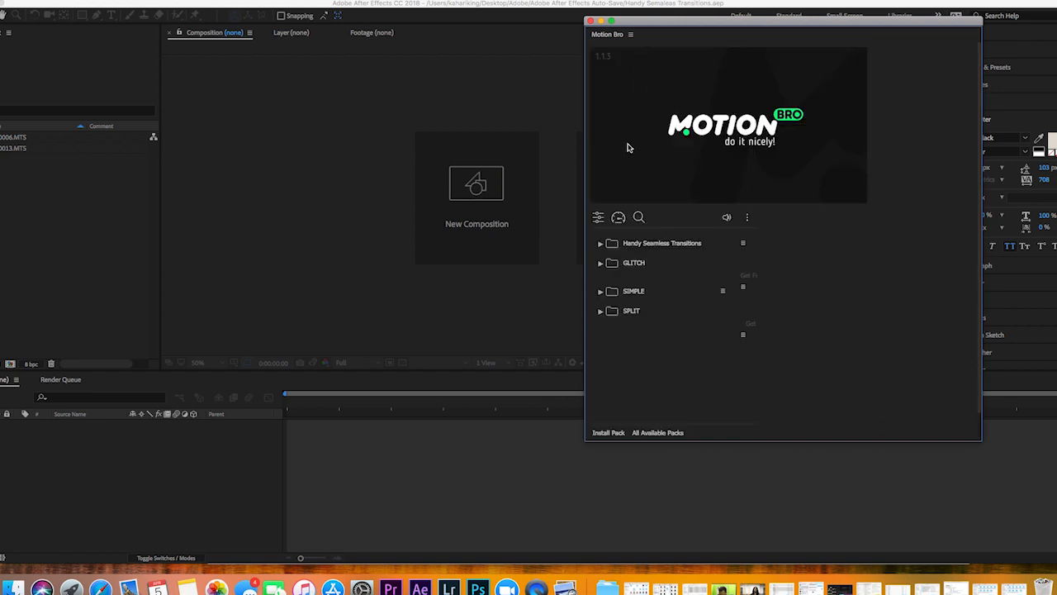
mouse_move(608, 159)
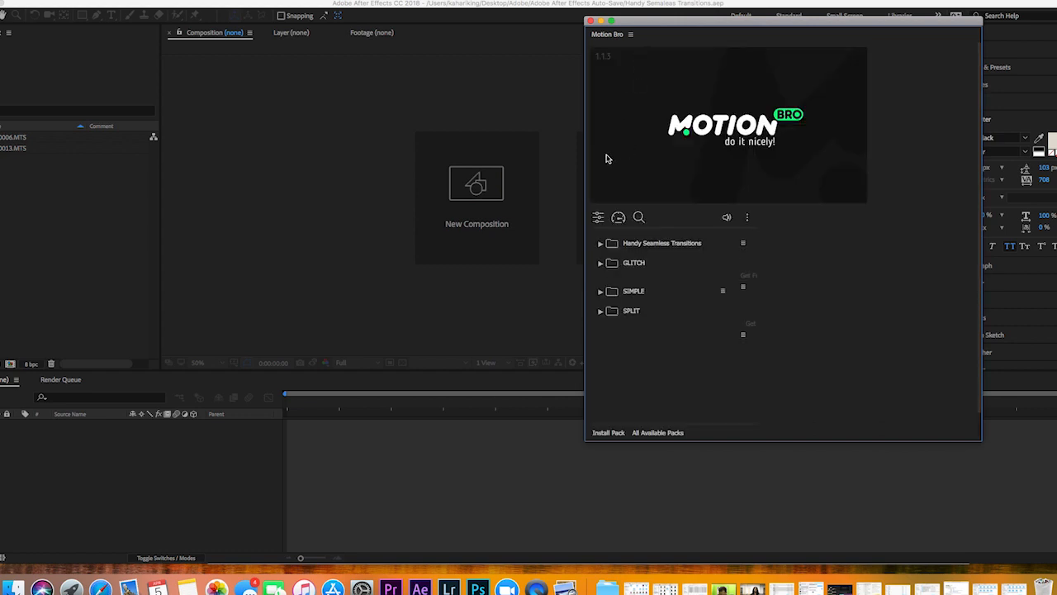
mouse_move(660, 393)
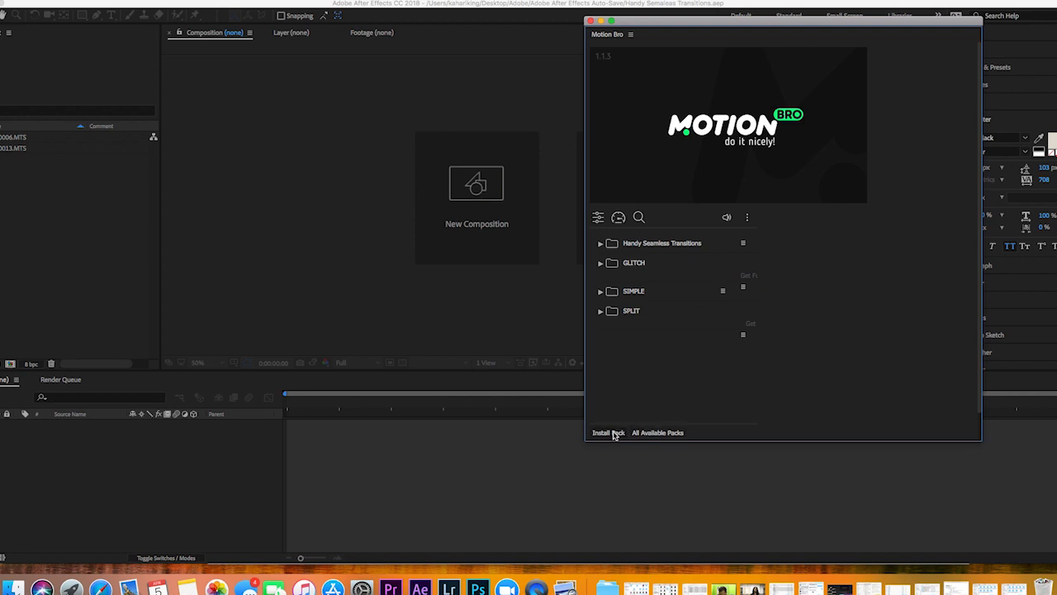
Install the pack by loading Handy Seamless Transitions.list from Downloads > videohive > PRESETS
click(608, 432)
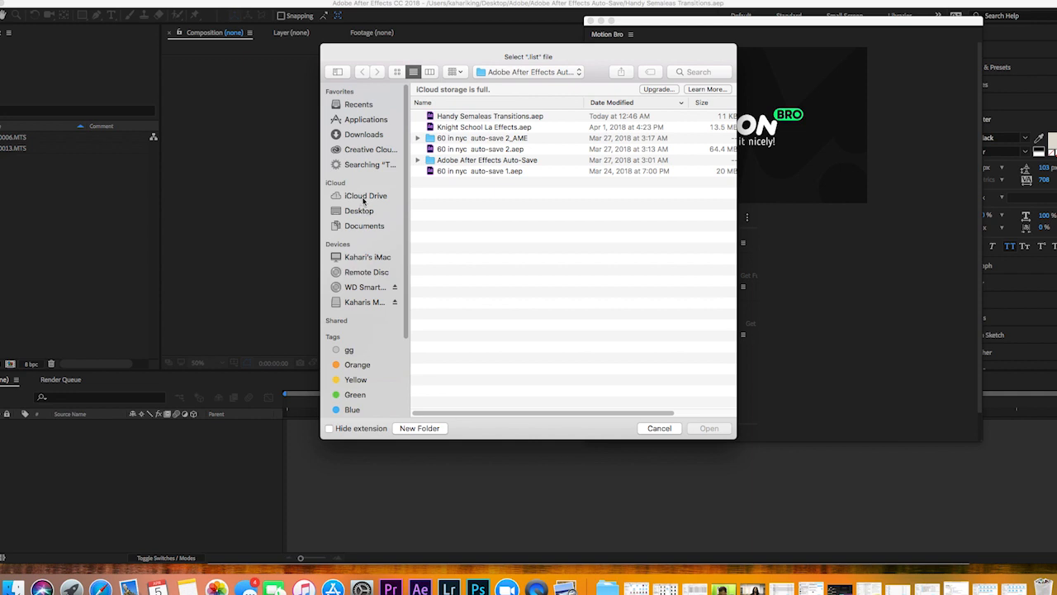
click(364, 134)
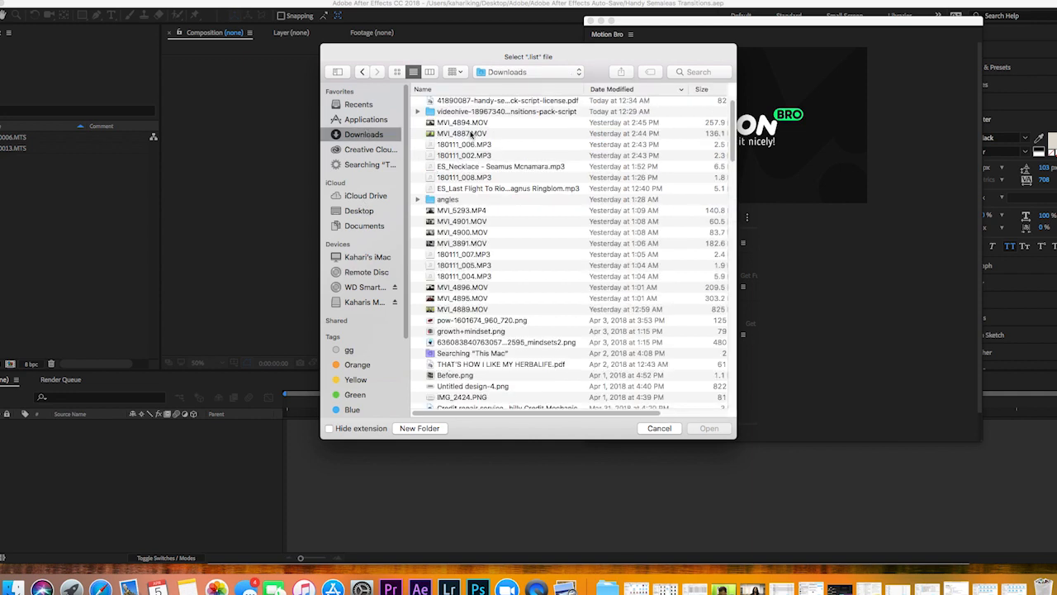
click(420, 112)
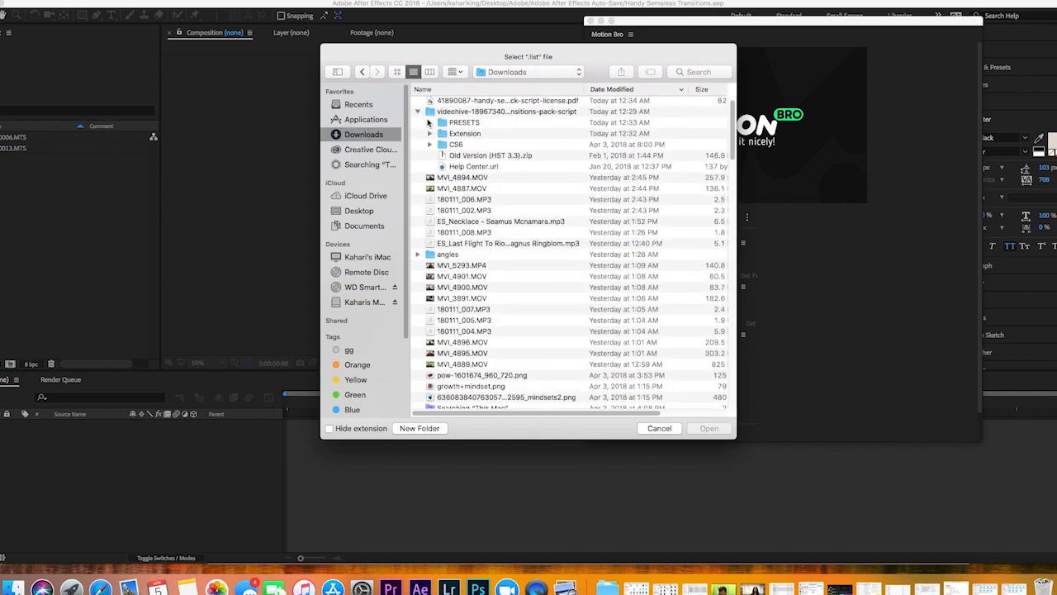
click(429, 122)
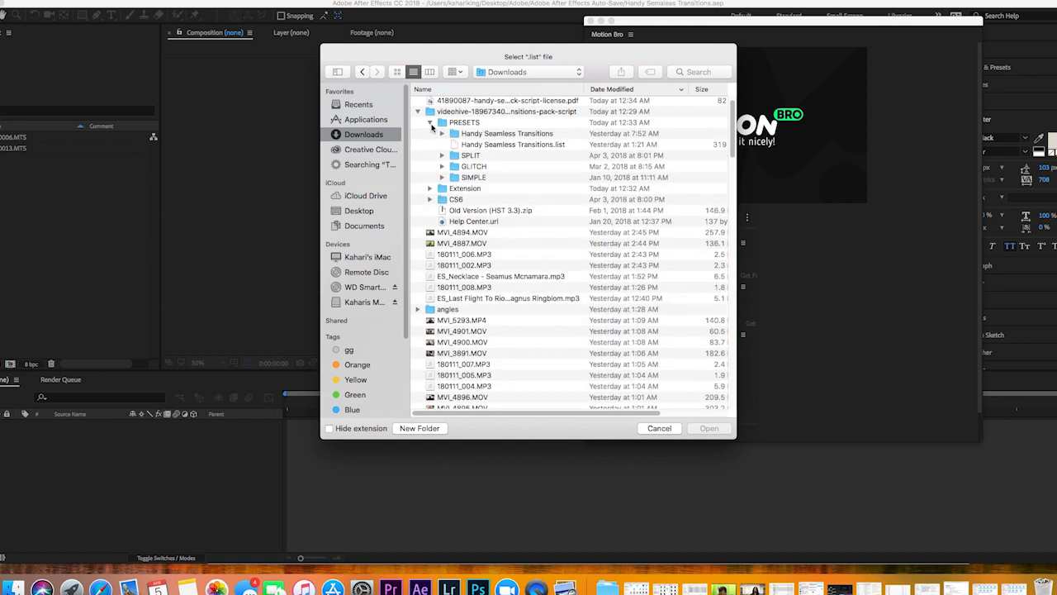
mouse_move(499, 157)
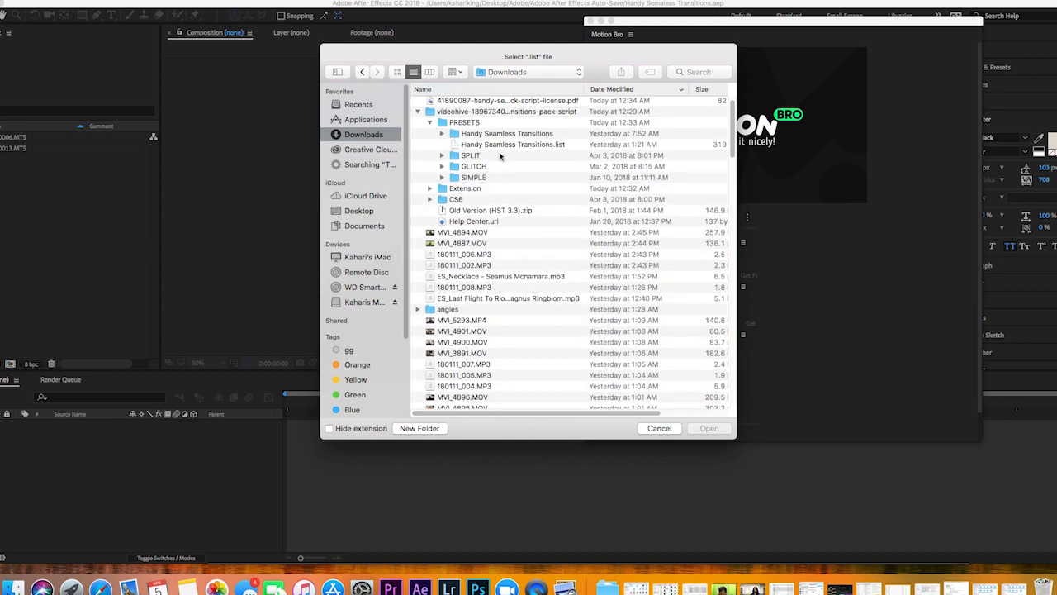
click(512, 144)
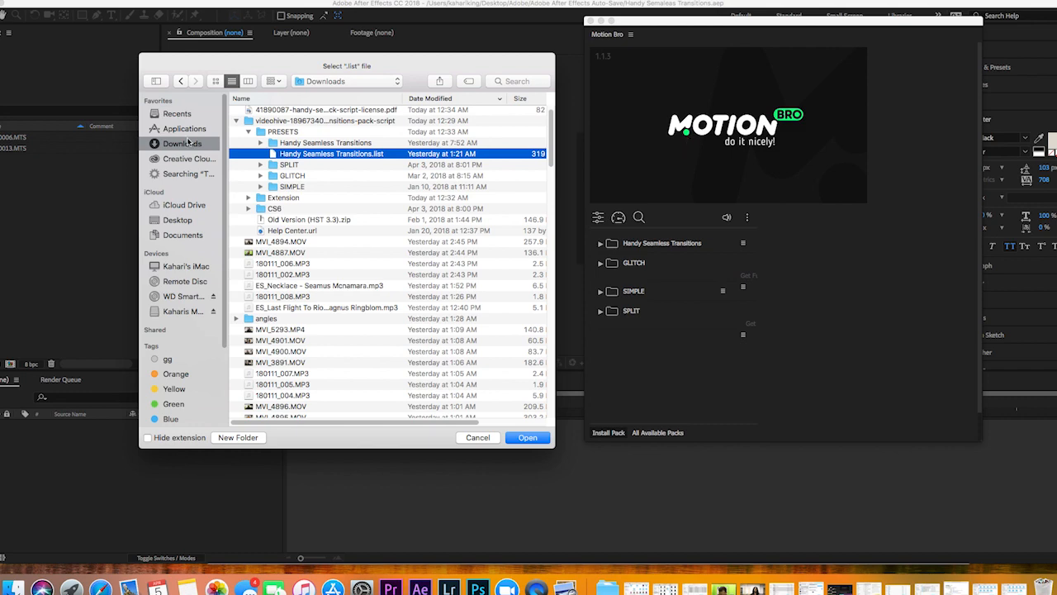
click(527, 436)
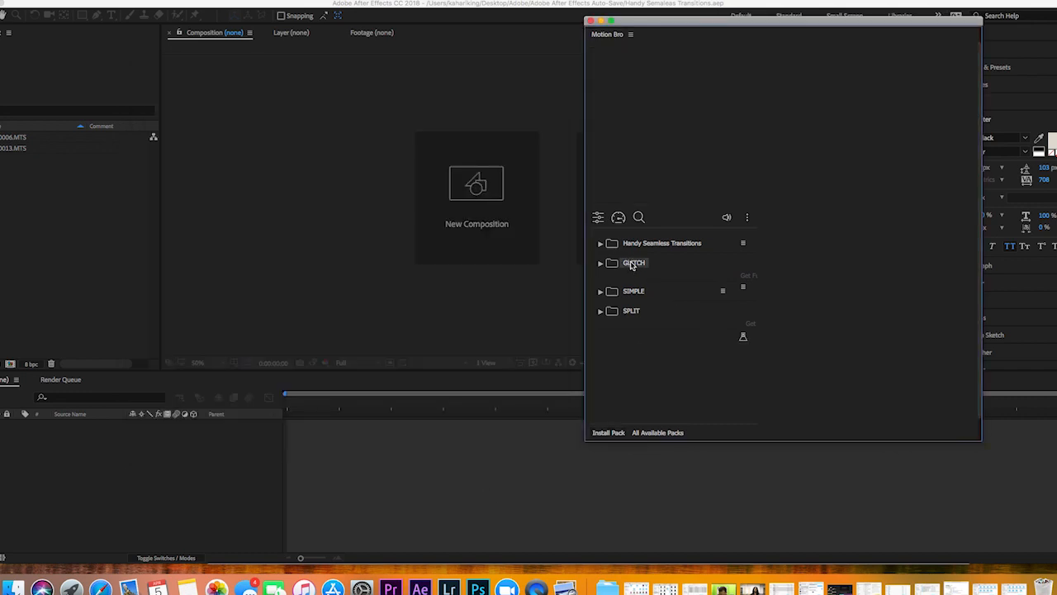
Expand SPLIT > Layout, preview the 2x1x1 Horizontal transition and scroll to the Stripe presets
click(601, 310)
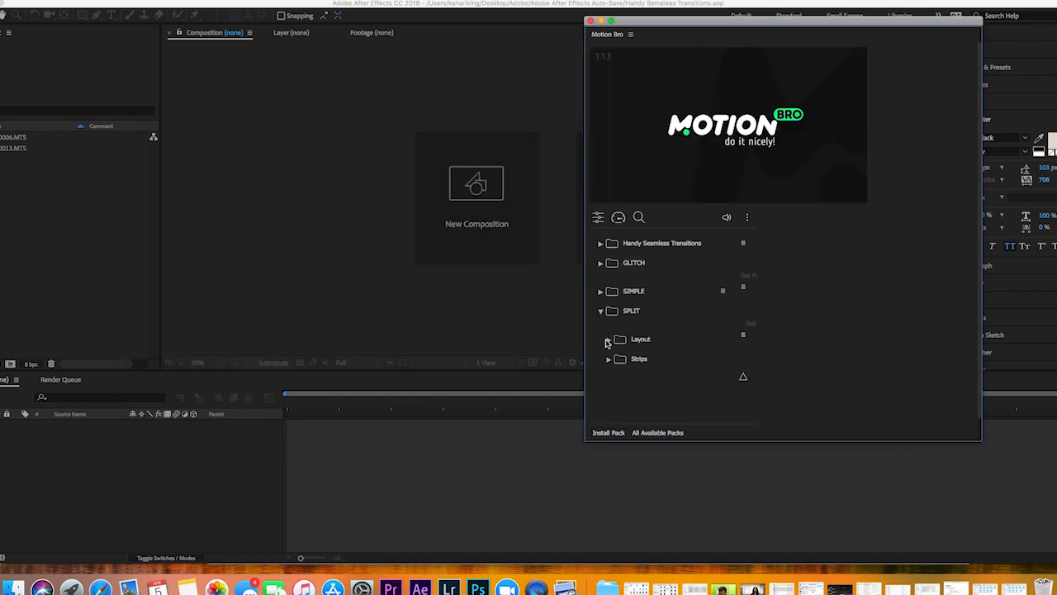
click(608, 339)
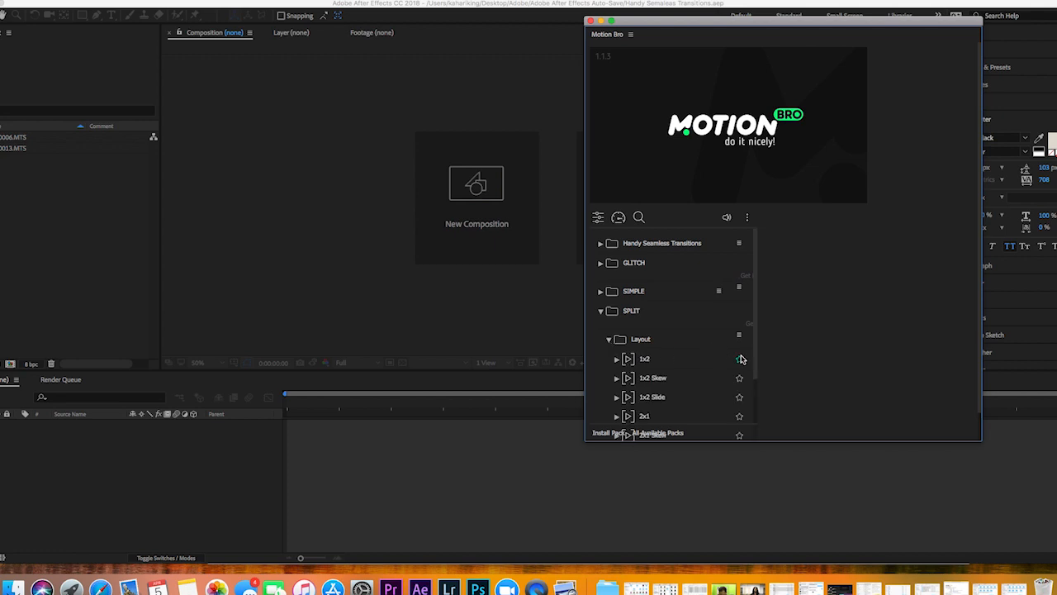
scroll(down, 3)
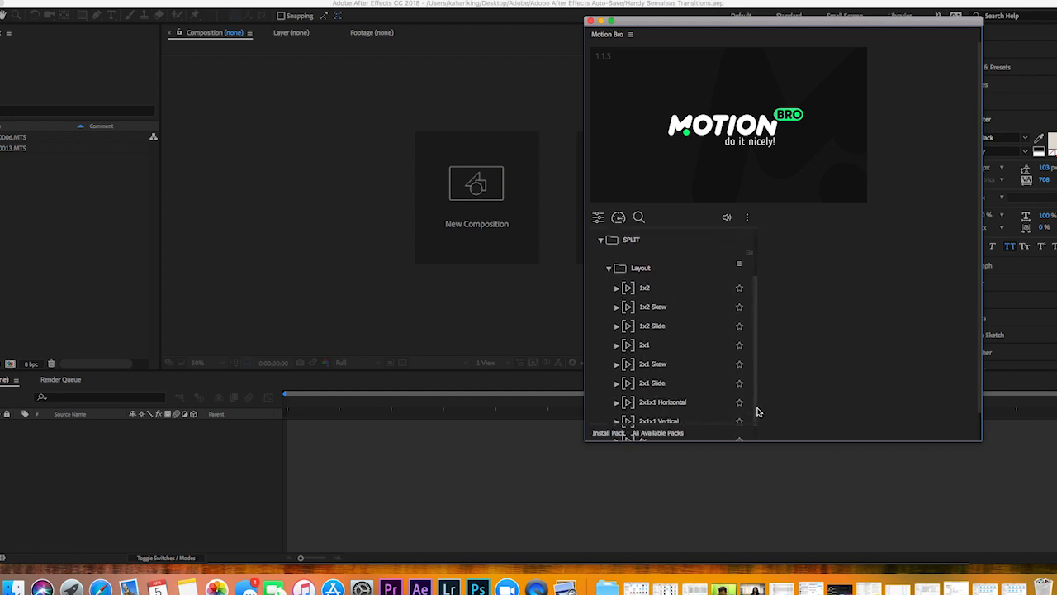
click(644, 287)
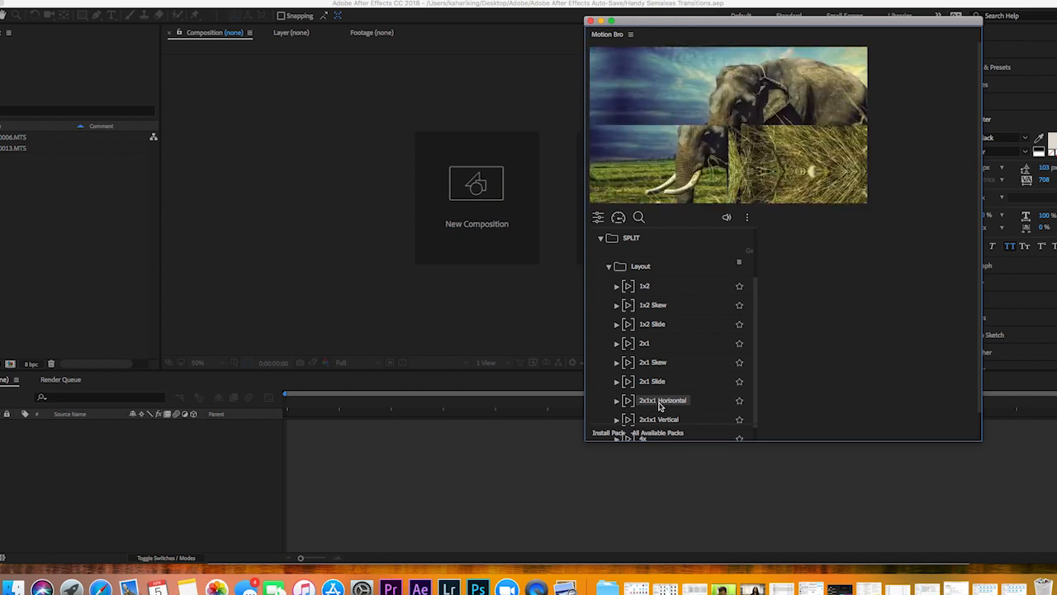
scroll(down, 3)
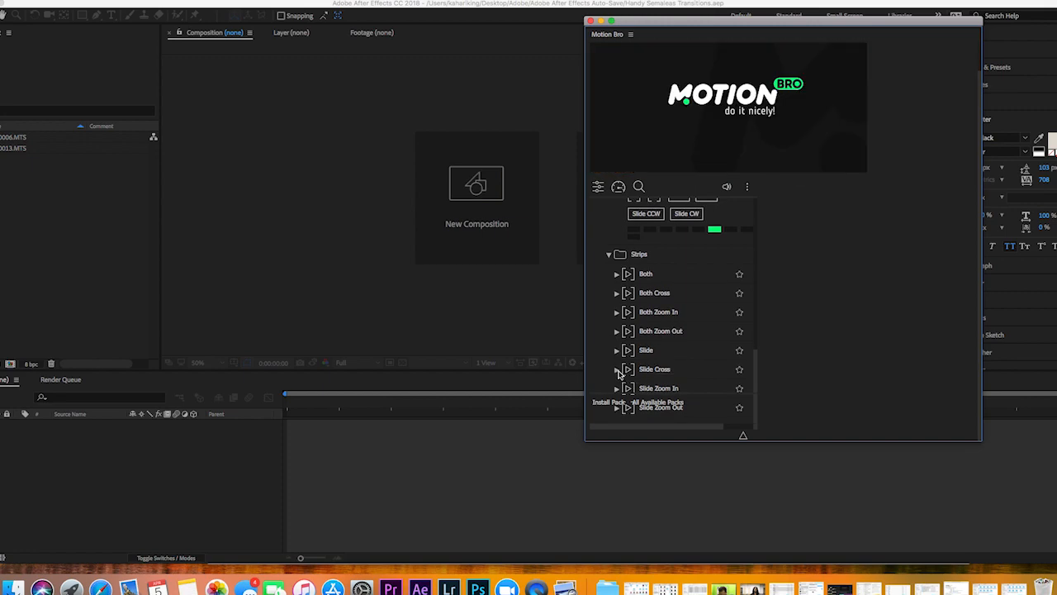
Expand the SIMPLE pack's Shake group to browse the Shake Optics Max variants
click(616, 370)
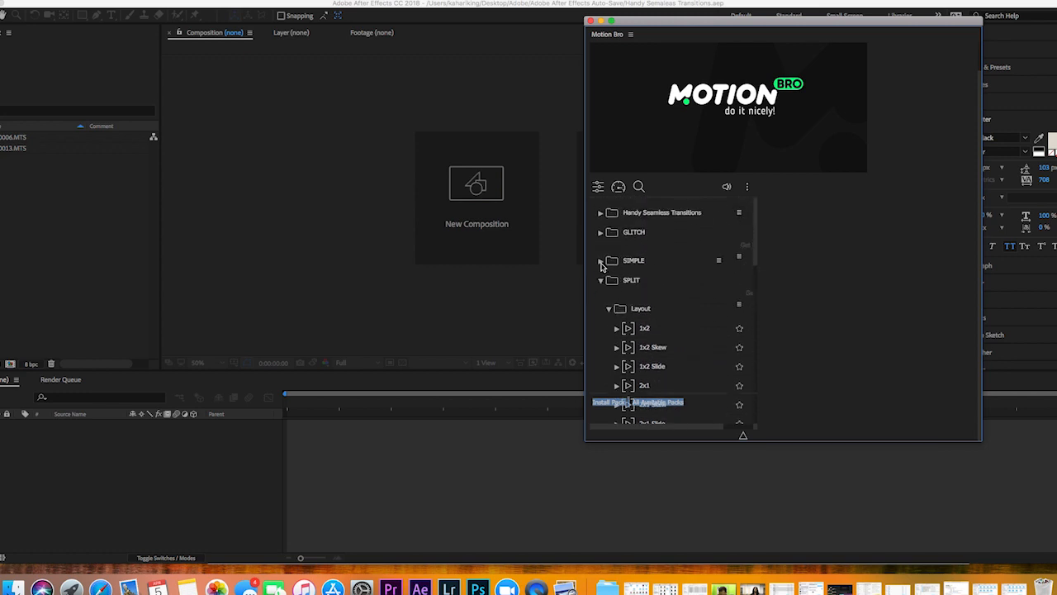
click(601, 260)
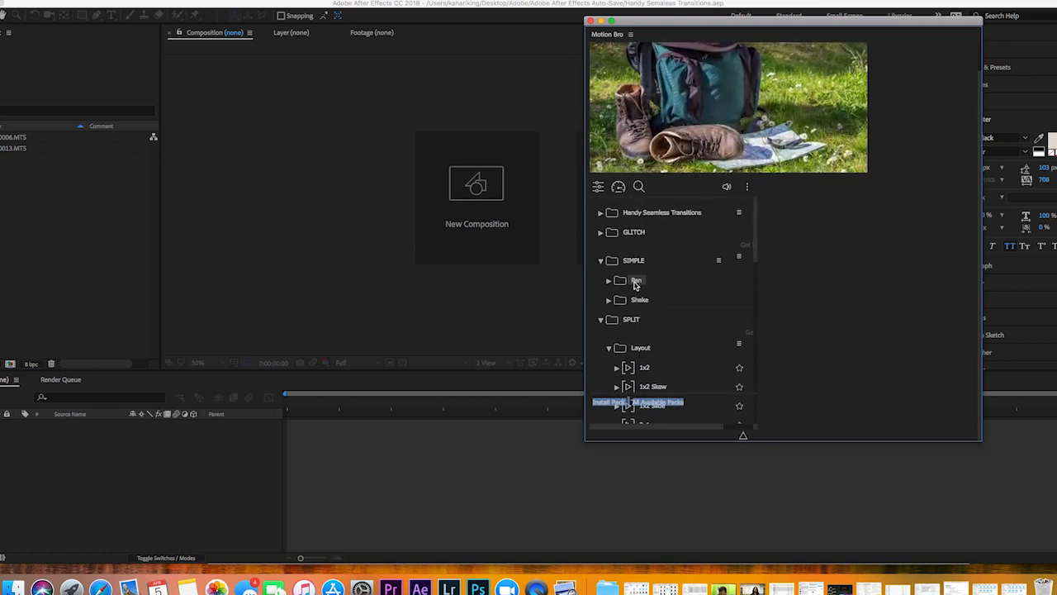
click(608, 299)
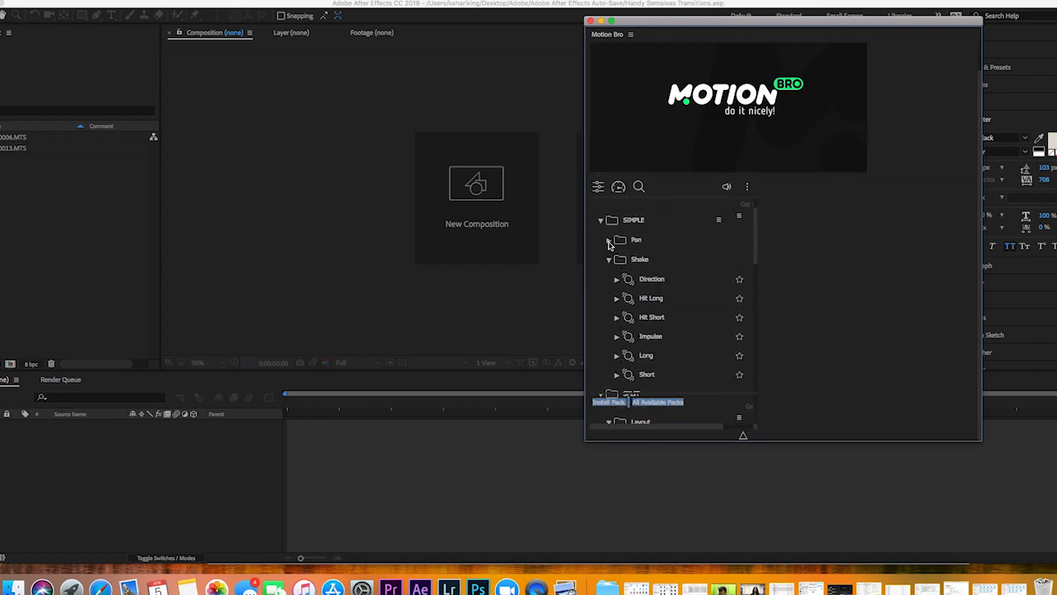
click(608, 239)
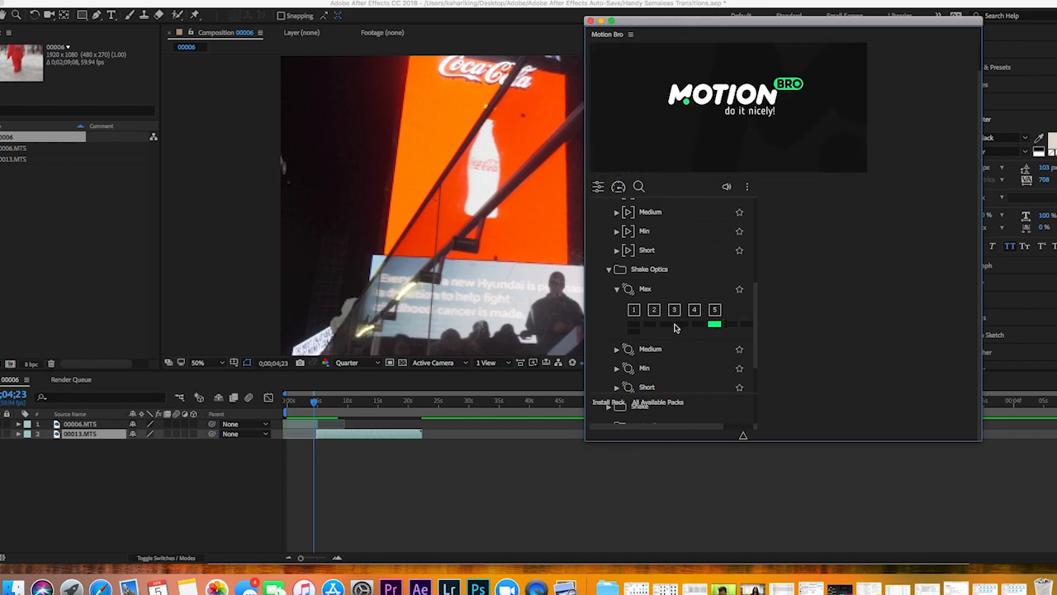
mouse_move(646, 327)
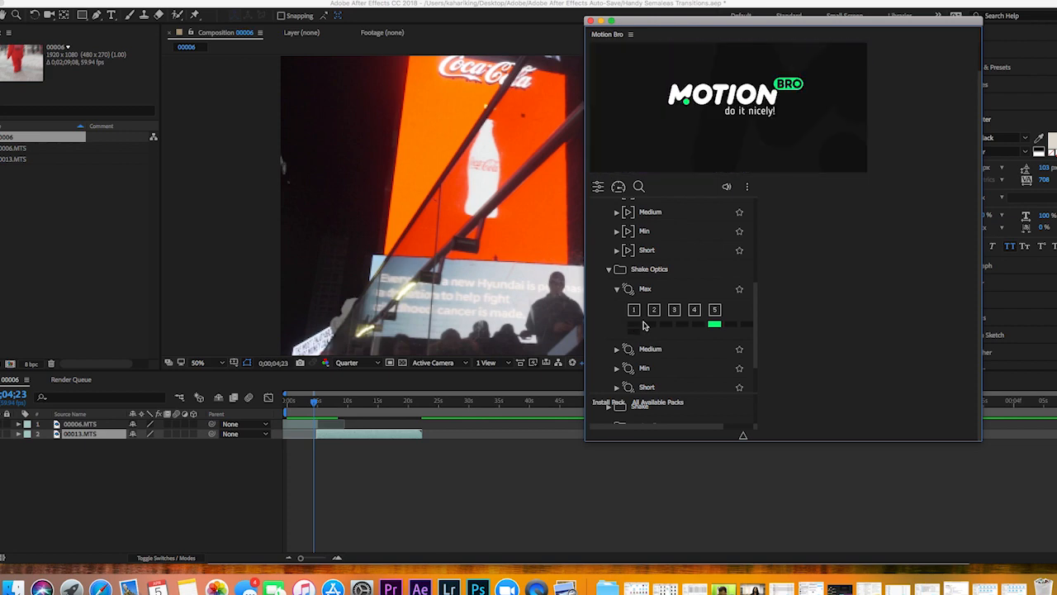
Apply the Shake Optics Max transition between the two Times Square clips
click(700, 323)
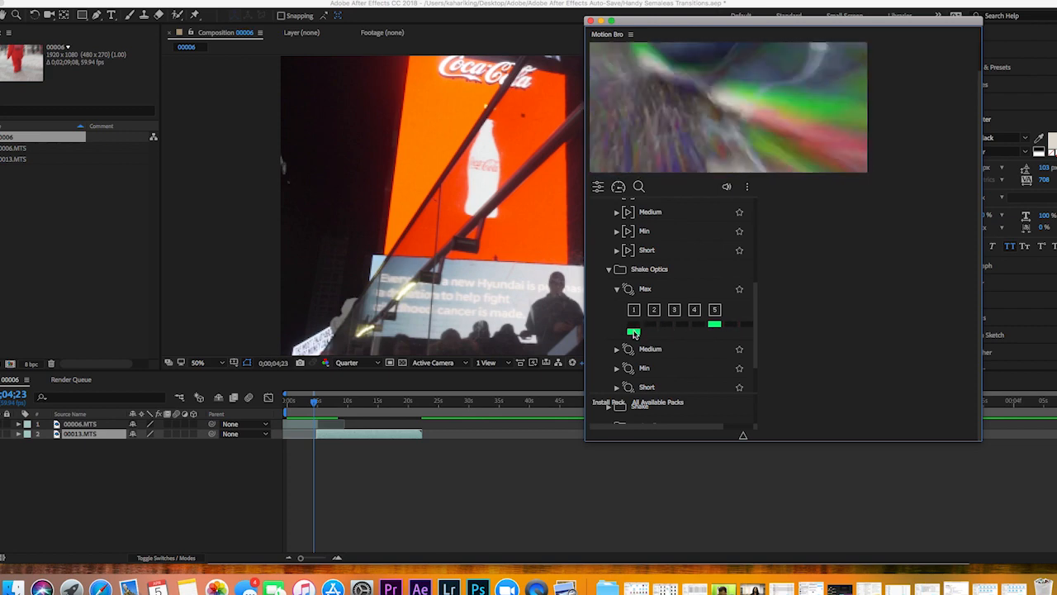
click(634, 331)
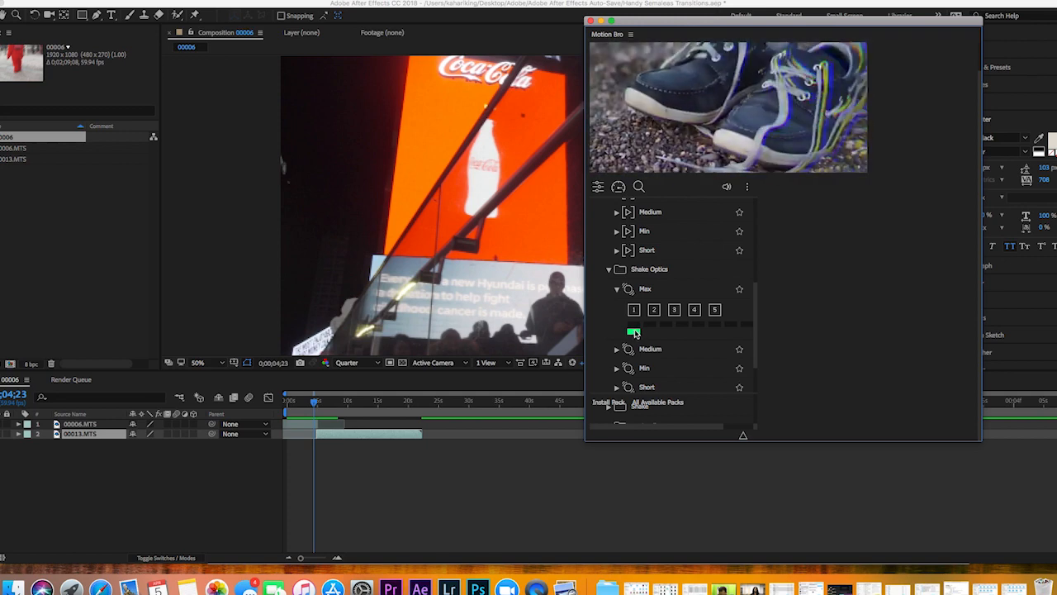
click(714, 308)
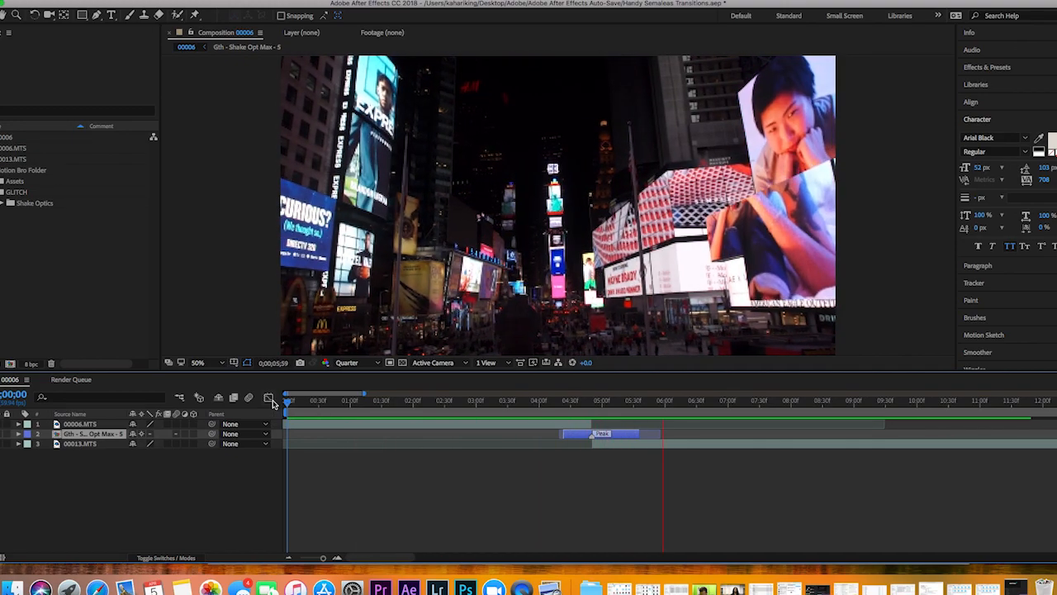
Preview the timeline playback past the Shake Optics Max transition
click(789, 402)
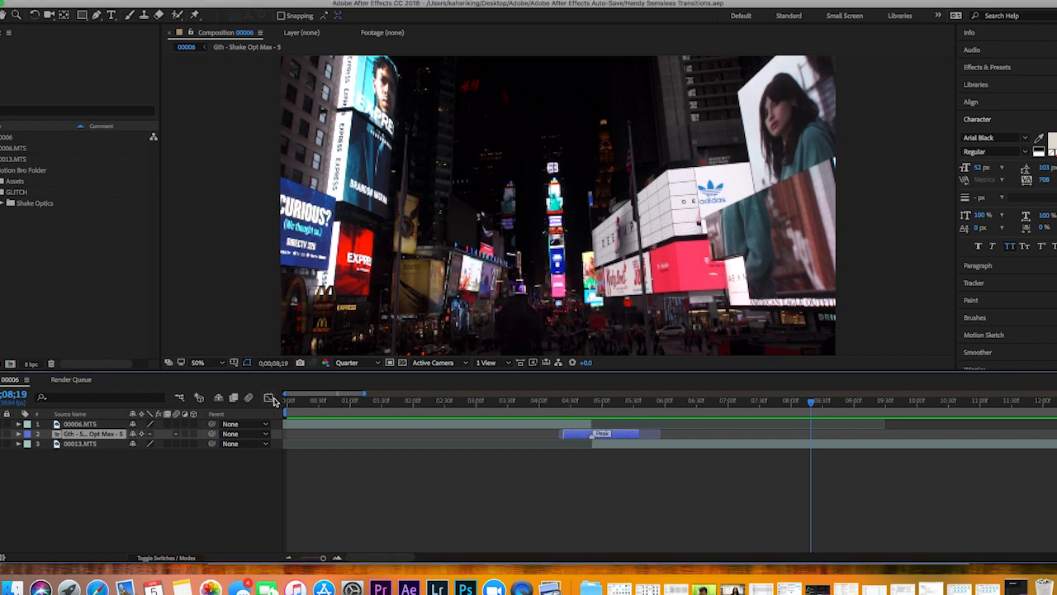
mouse_move(608, 413)
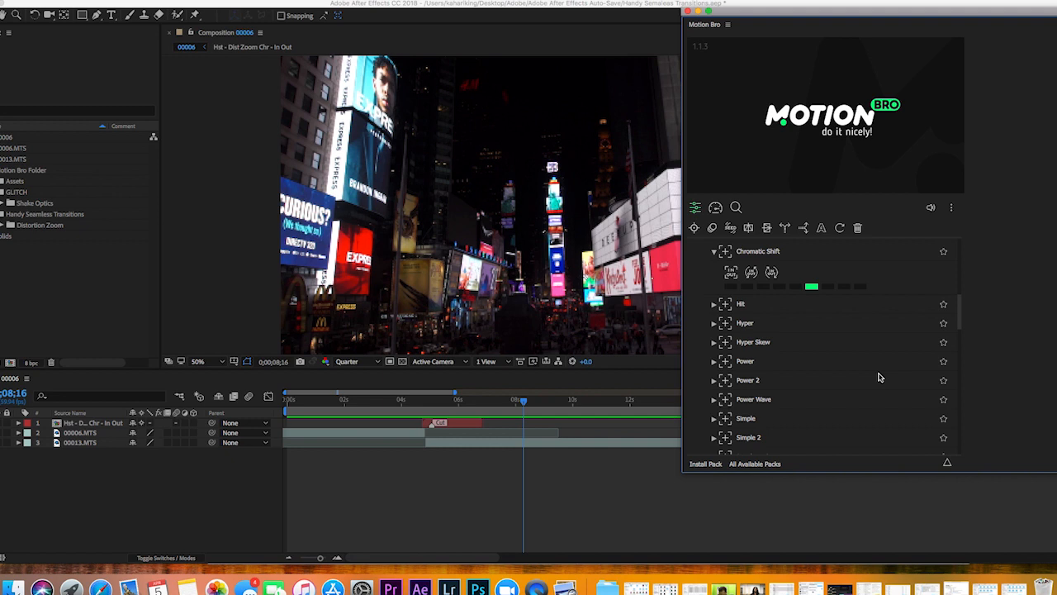
mouse_move(730, 224)
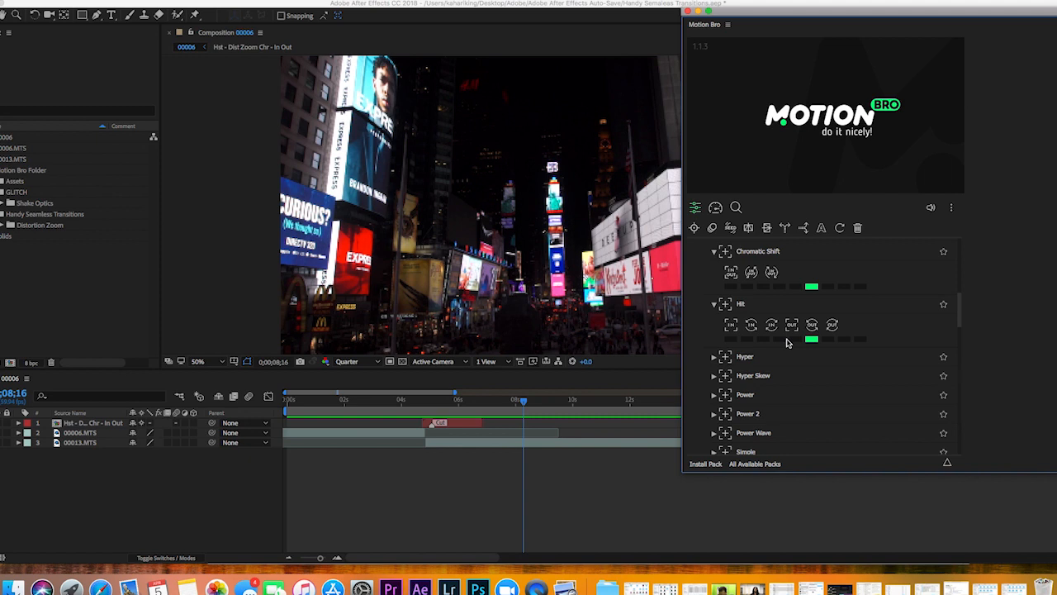
mouse_move(784, 373)
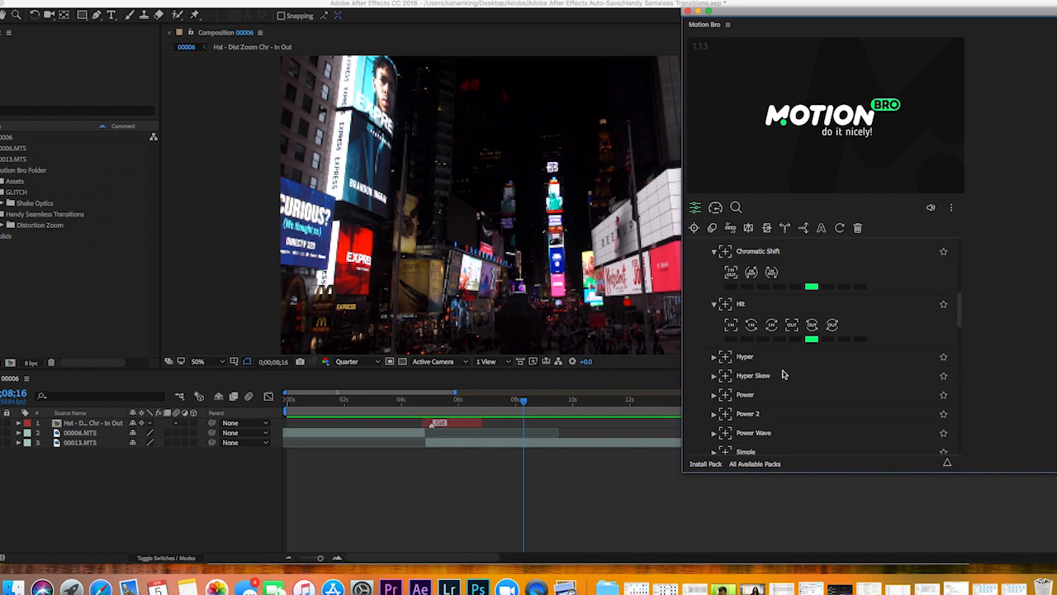